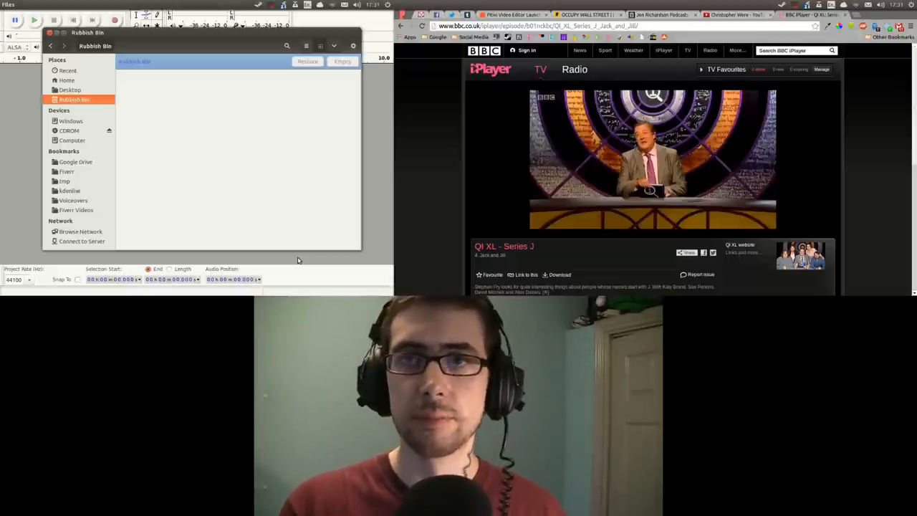
{"action": "mouse_move", "coordinate": [264, 201]}
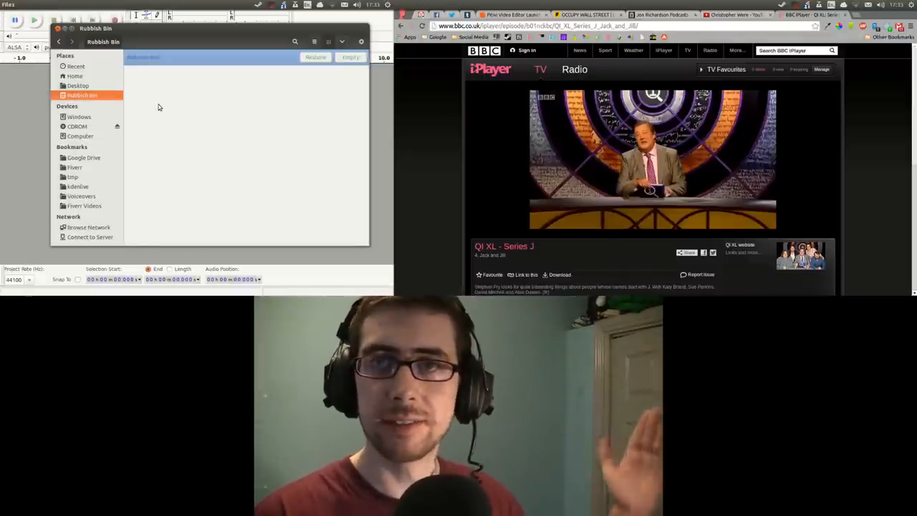
{"action": "mouse_move", "coordinate": [10, 137]}
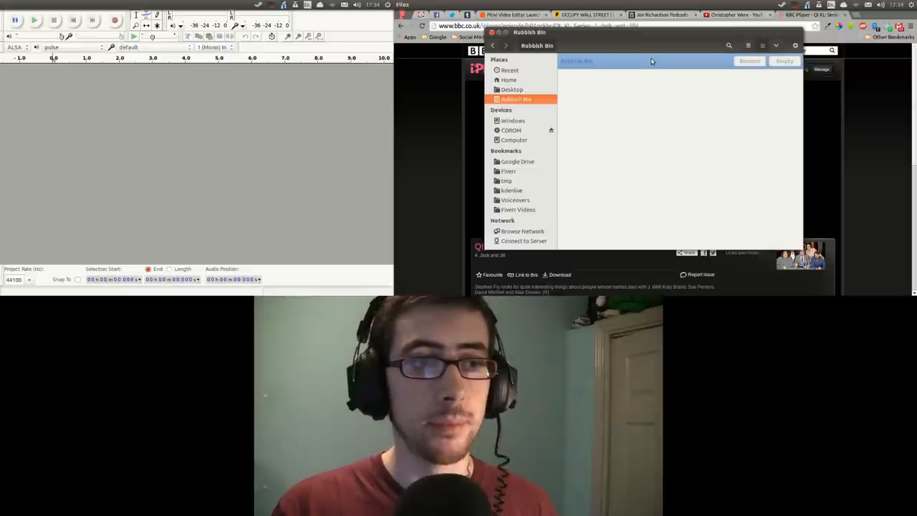
{"action": "mouse_move", "coordinate": [598, 71]}
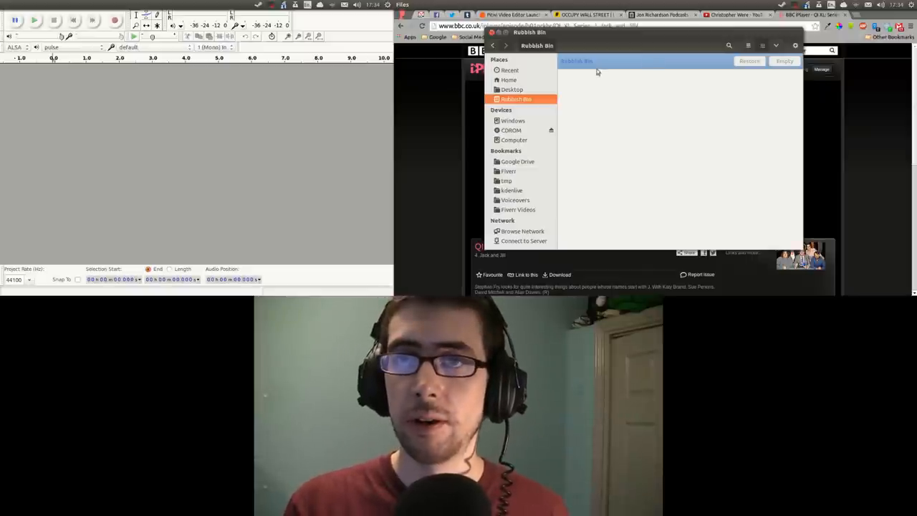
{"action": "mouse_move", "coordinate": [257, 84]}
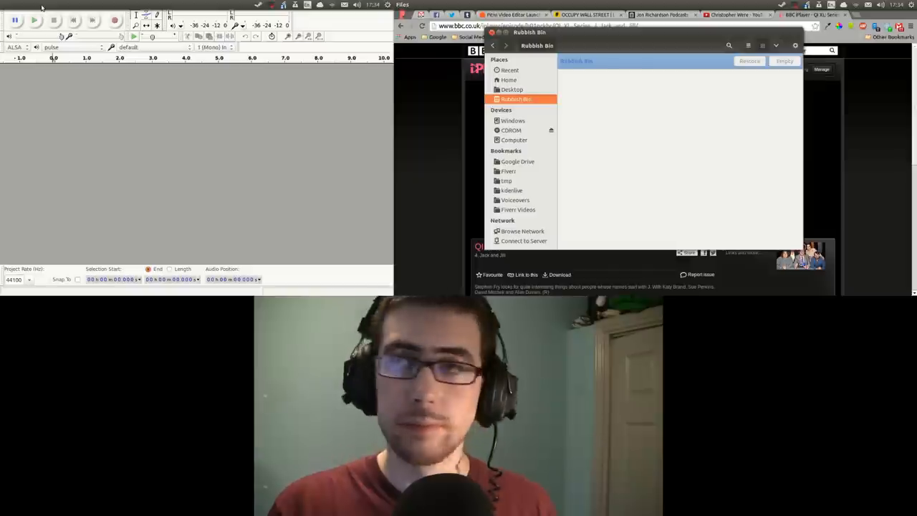
{"action": "mouse_move", "coordinate": [110, 88]}
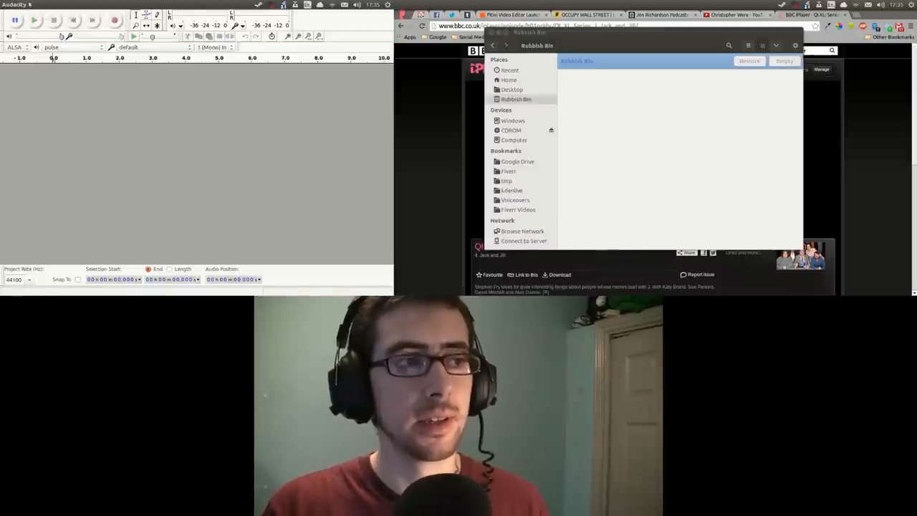
Open the Dash and show the Applications lens with installed apps and suggestions.
{"action": "left_click", "coordinate": [32, 5]}
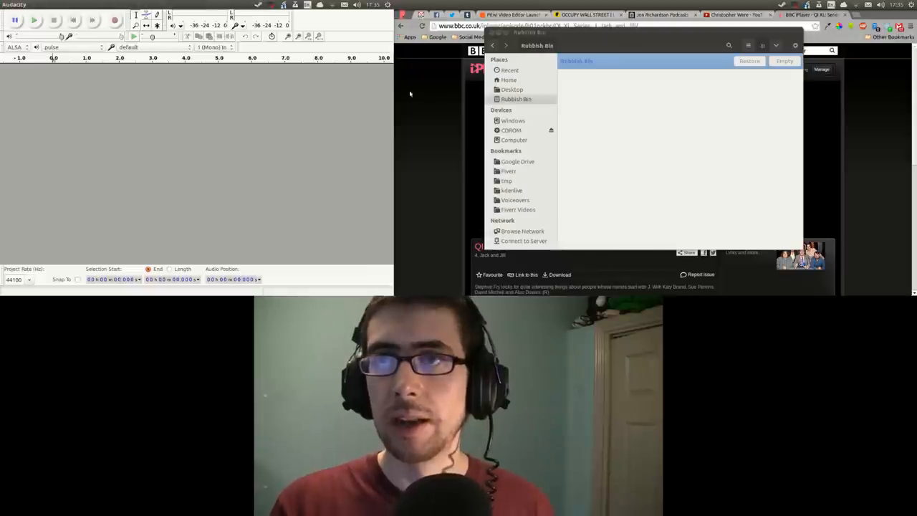
{"action": "mouse_move", "coordinate": [609, 89]}
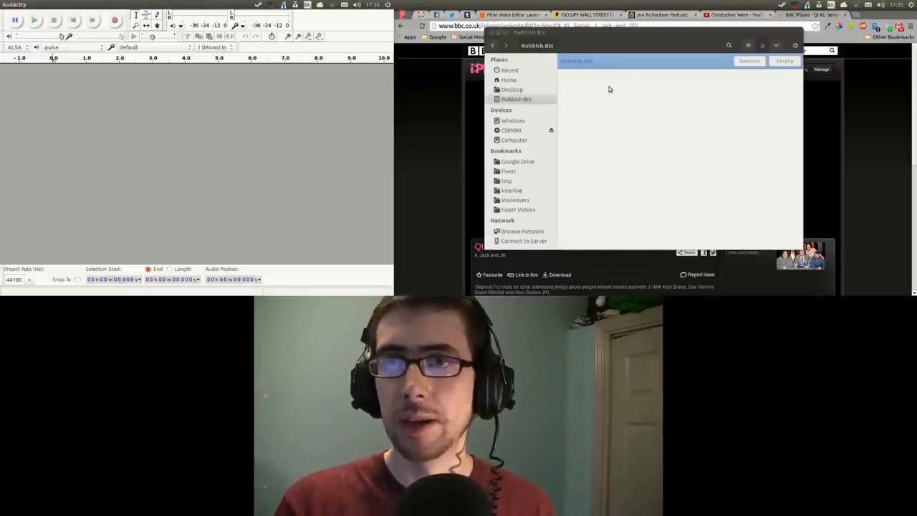
{"action": "left_click", "coordinate": [515, 98]}
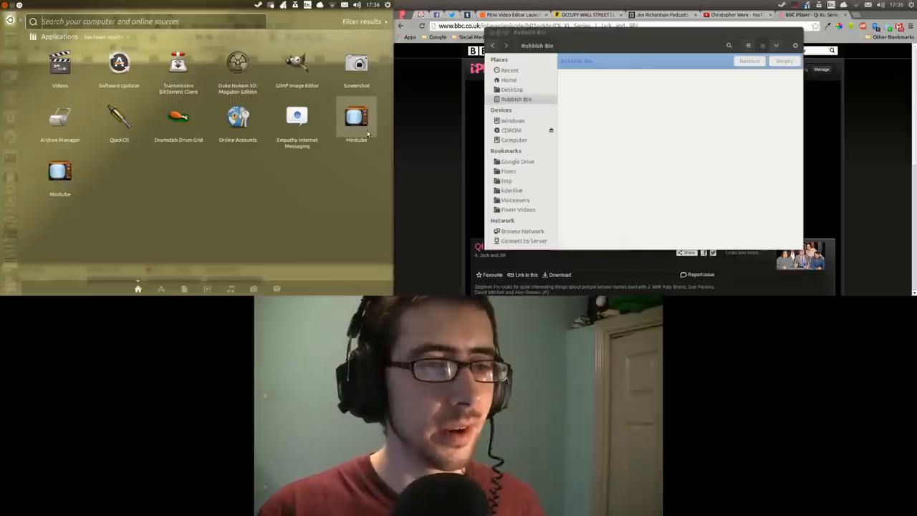
{"action": "mouse_move", "coordinate": [157, 172]}
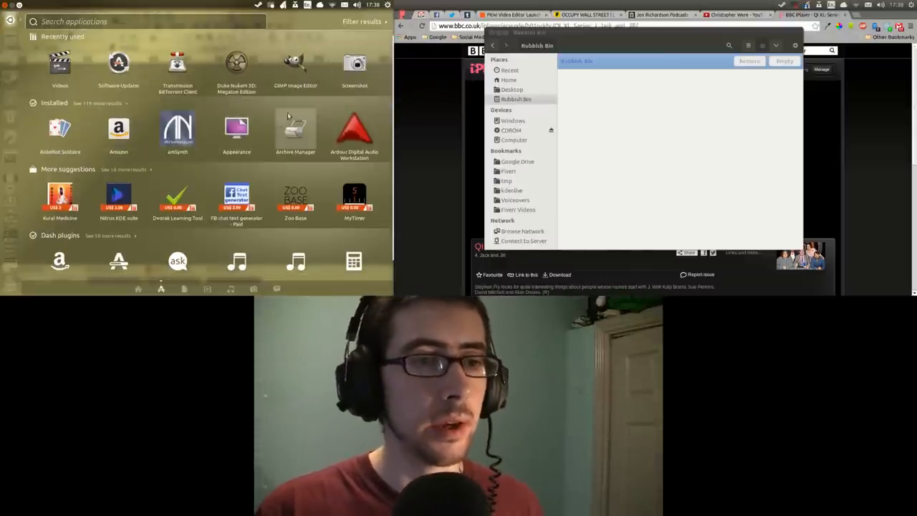
Try a category filter on application results, then return the Dash to its home view.
{"action": "left_click", "coordinate": [362, 21]}
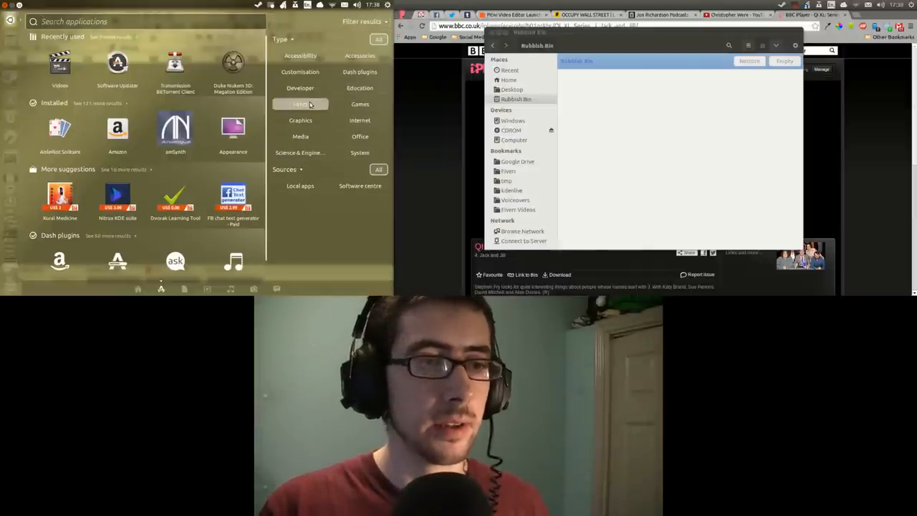
{"action": "left_click", "coordinate": [300, 120]}
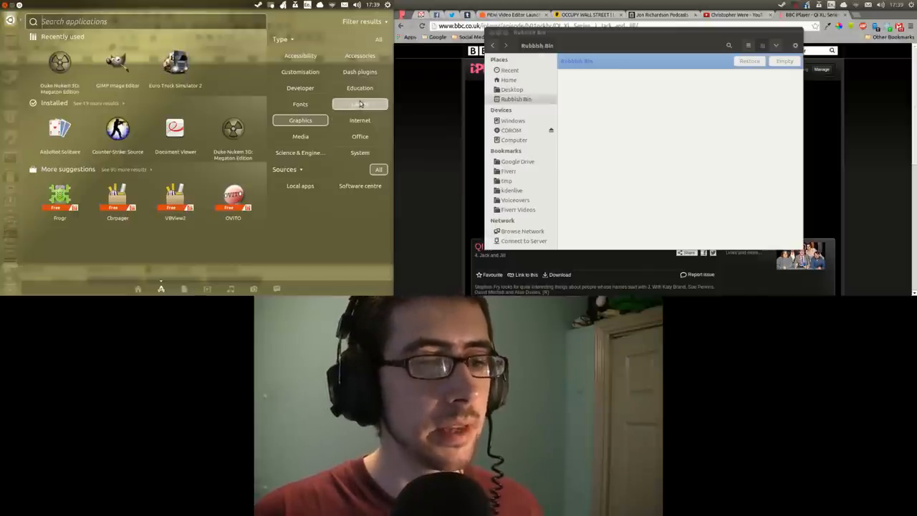
{"action": "left_click", "coordinate": [360, 104]}
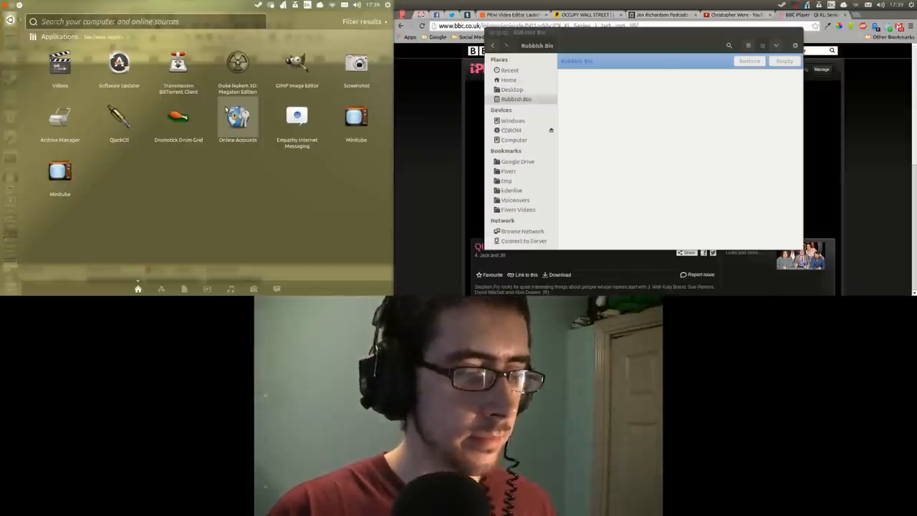
Search the Dash for 'gimp' to find GIMP Image Editor and matching files.
{"action": "type", "text": "gimp"}
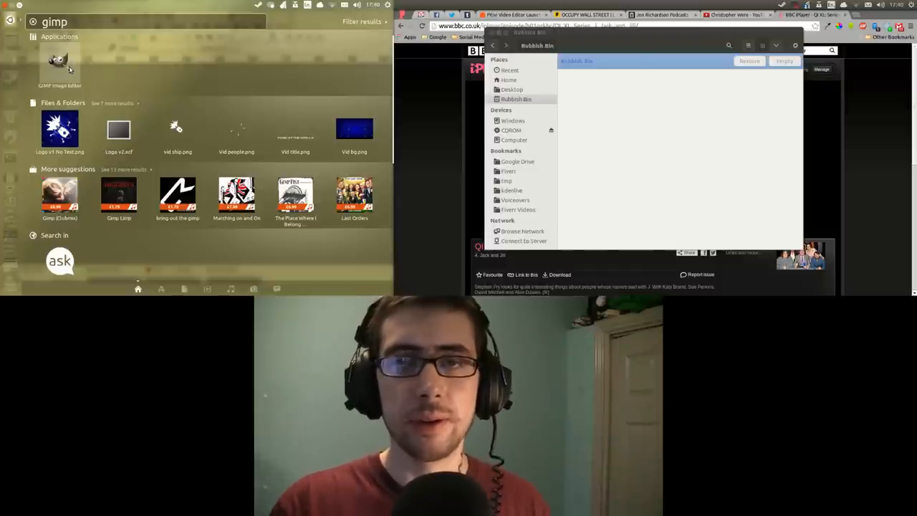
{"action": "mouse_move", "coordinate": [120, 62]}
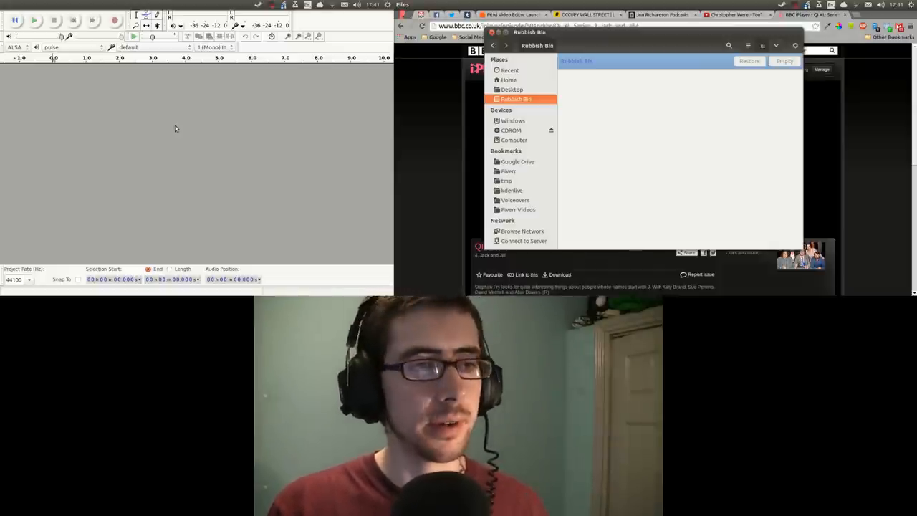
{"action": "mouse_move", "coordinate": [4, 93]}
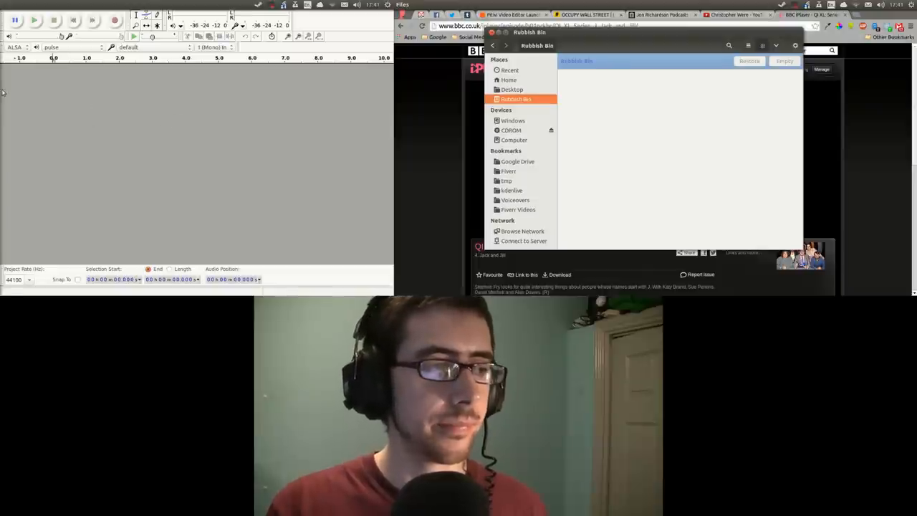
{"action": "mouse_move", "coordinate": [70, 95]}
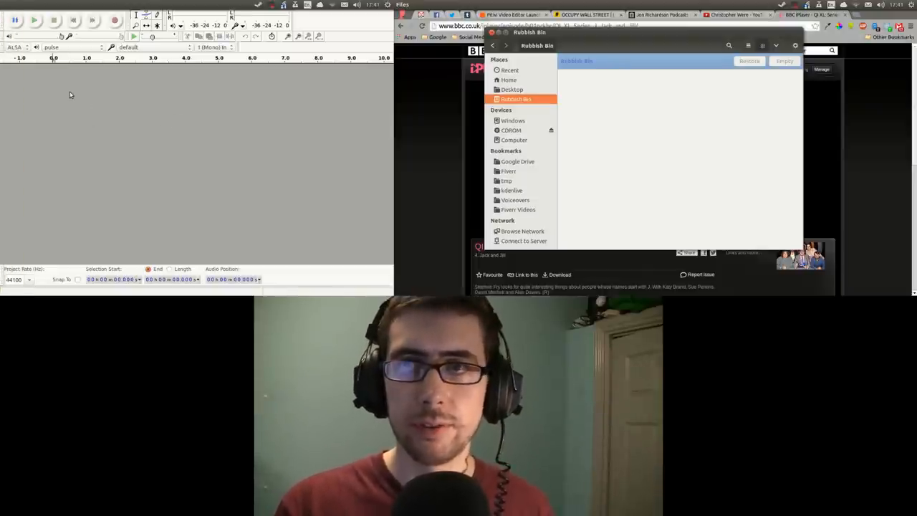
{"action": "mouse_move", "coordinate": [133, 102]}
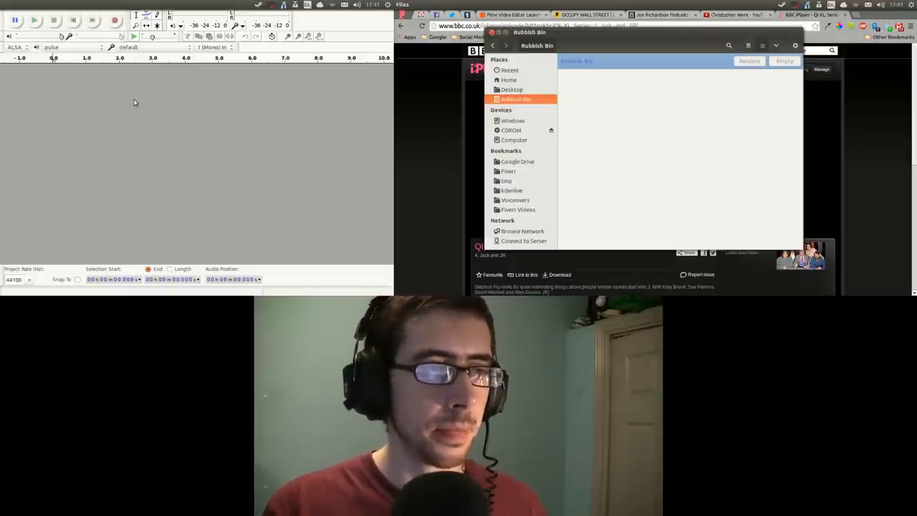
{"action": "mouse_move", "coordinate": [257, 142]}
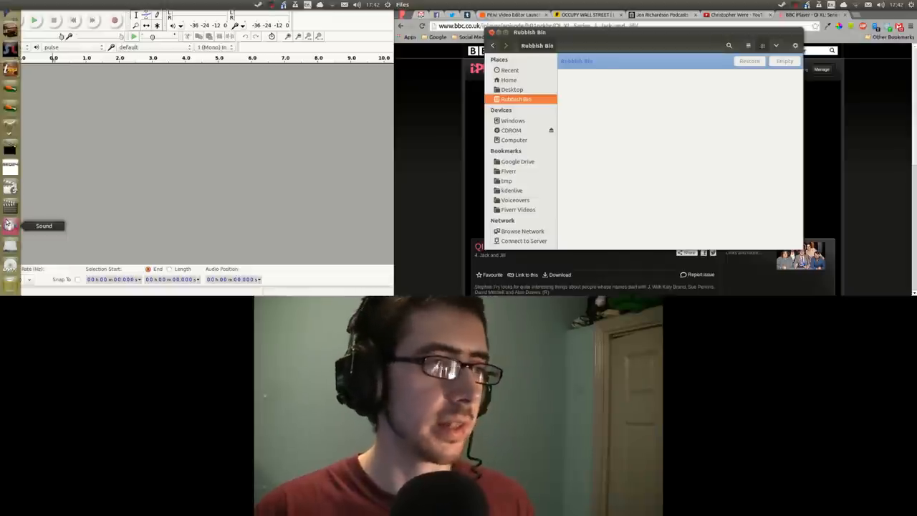
Bring the Steam store window to the front on the right half.
{"action": "left_click", "coordinate": [10, 223]}
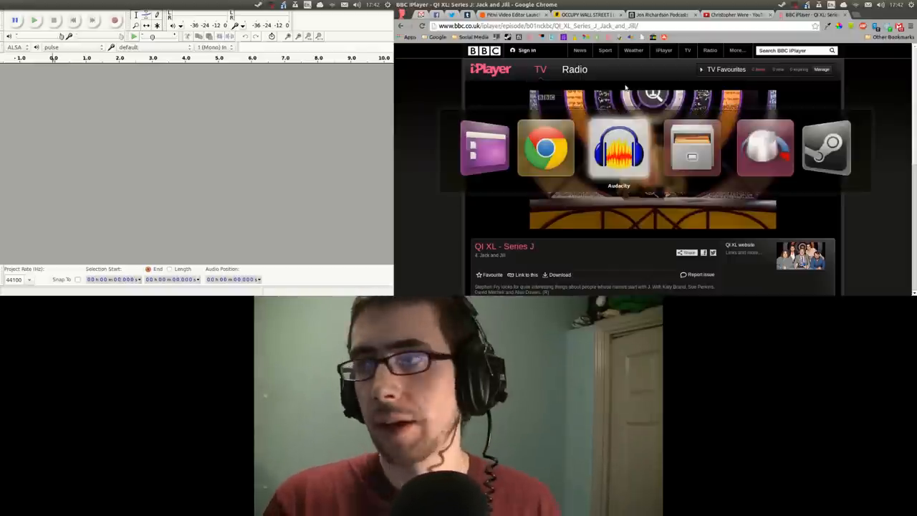
{"action": "mouse_move", "coordinate": [545, 148]}
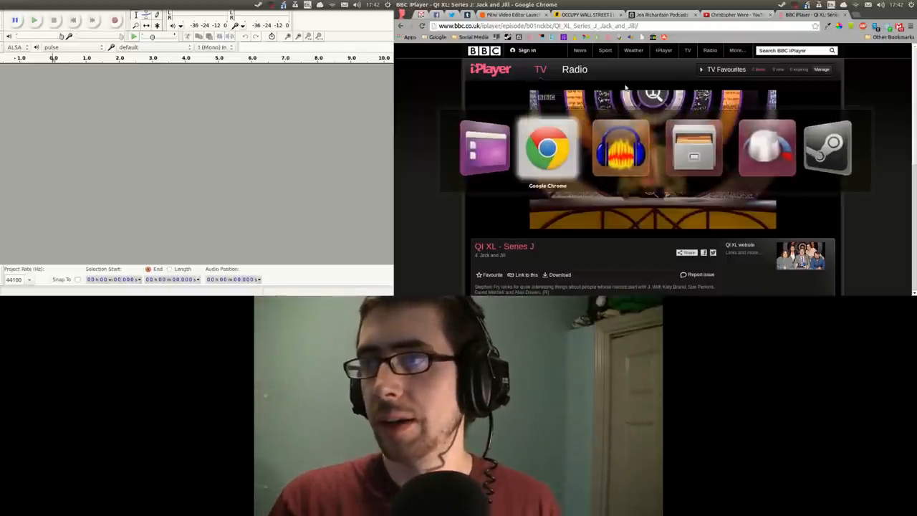
{"action": "left_click", "coordinate": [827, 146]}
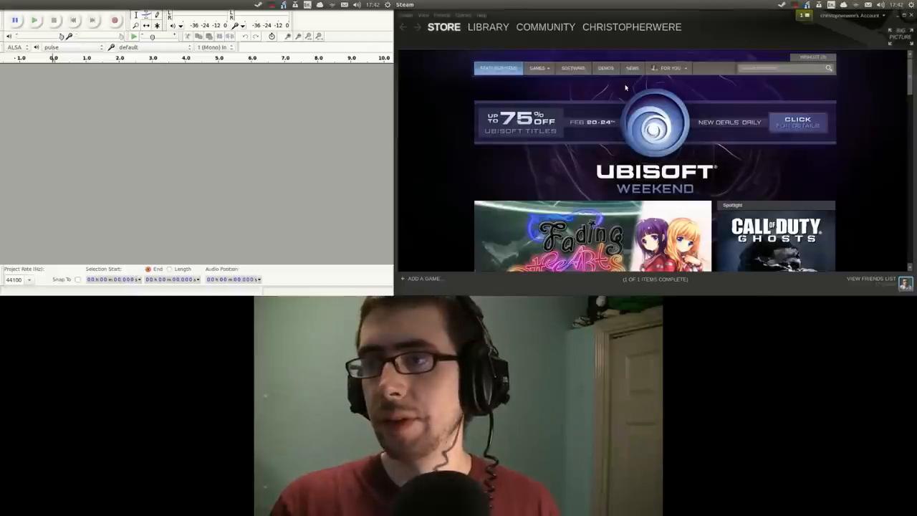